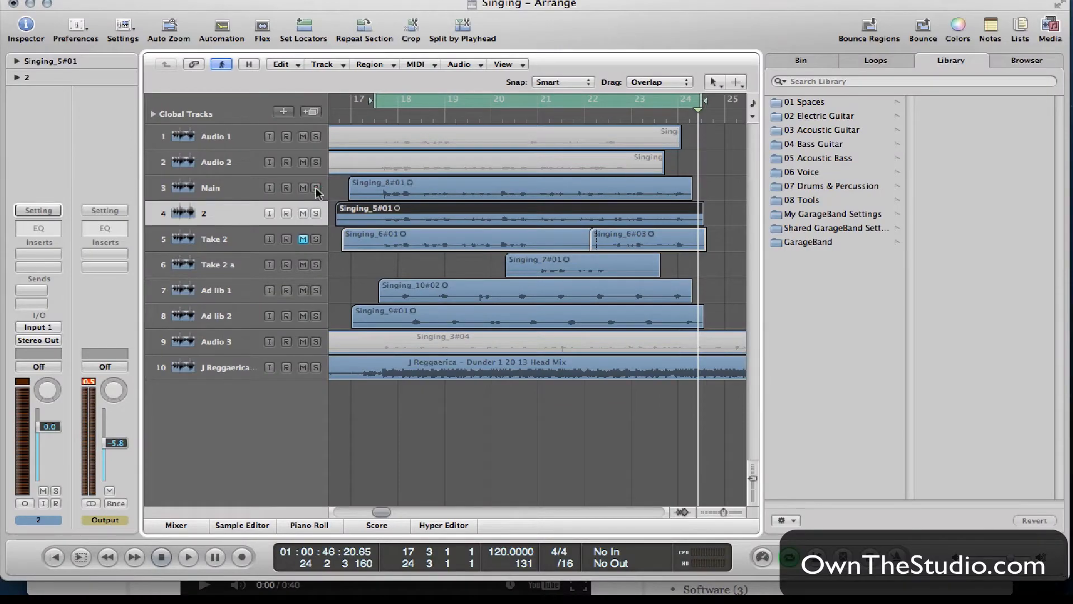
Solo the Main vocal track so it plays back on its own.
click(189, 571)
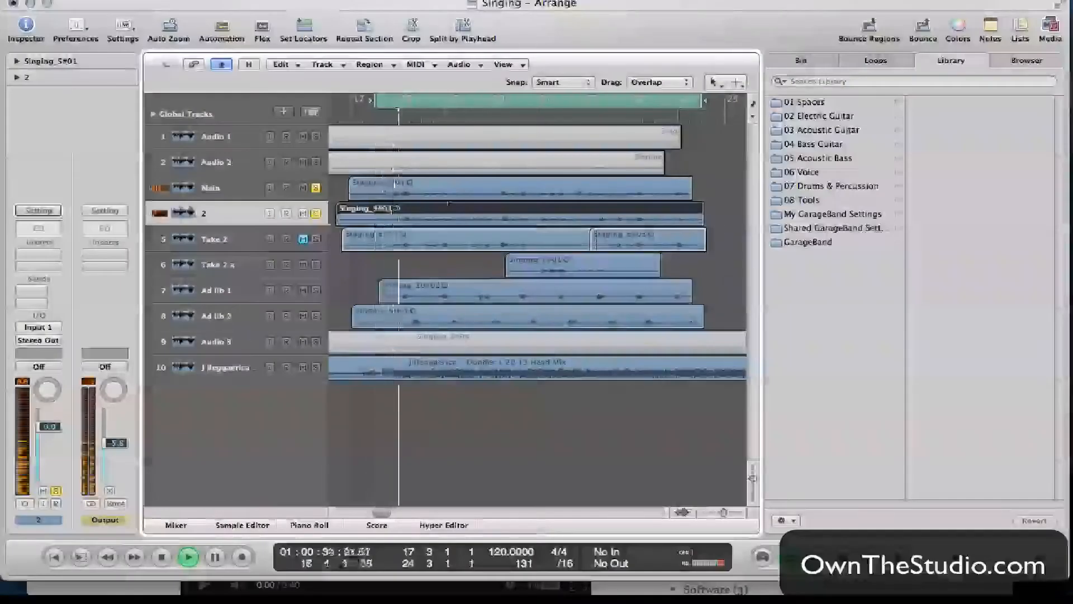